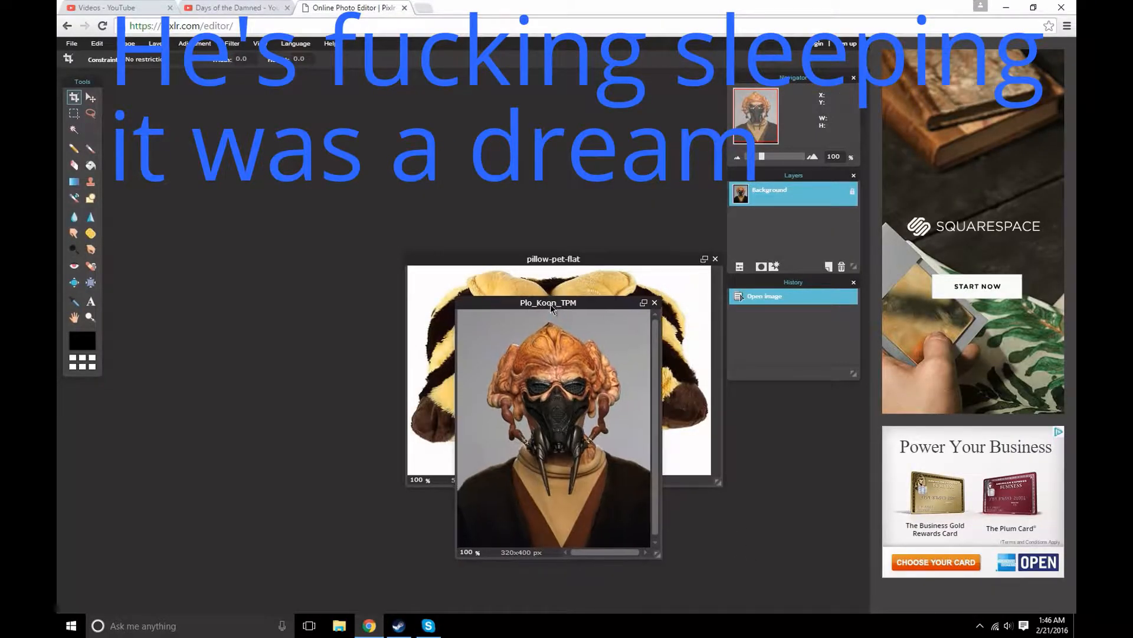
Step: Drag the Plo Koon photo window around the workspace and park it mostly off-screen at the lower left
left_click_drag(550, 302, 549, 313)
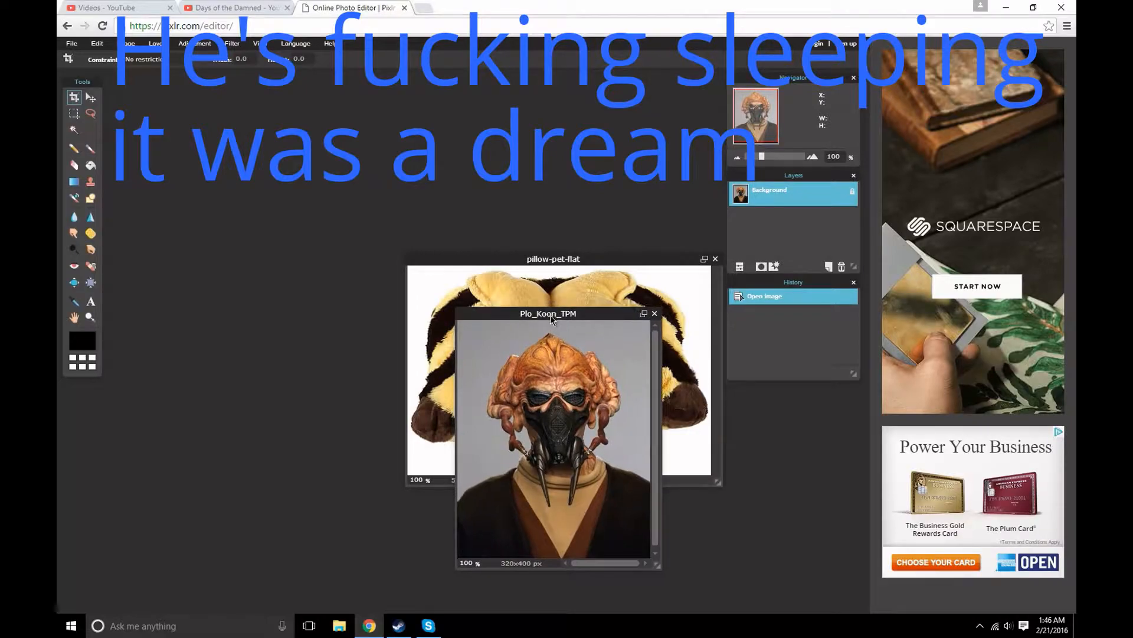
left_click_drag(549, 313, 524, 247)
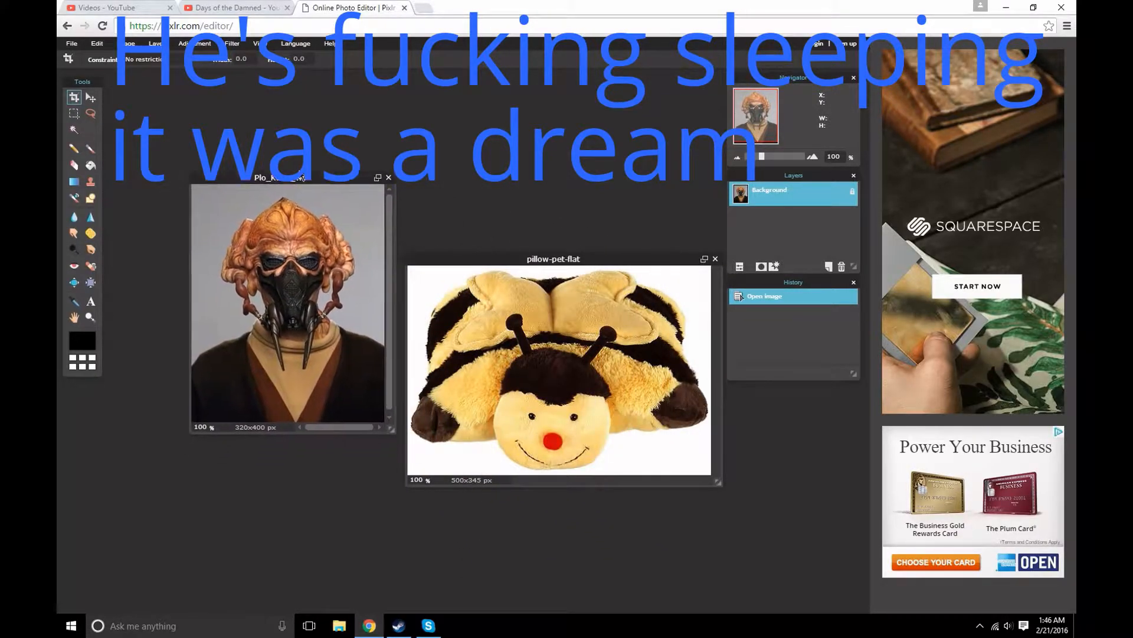
left_click_drag(279, 177, 217, 141)
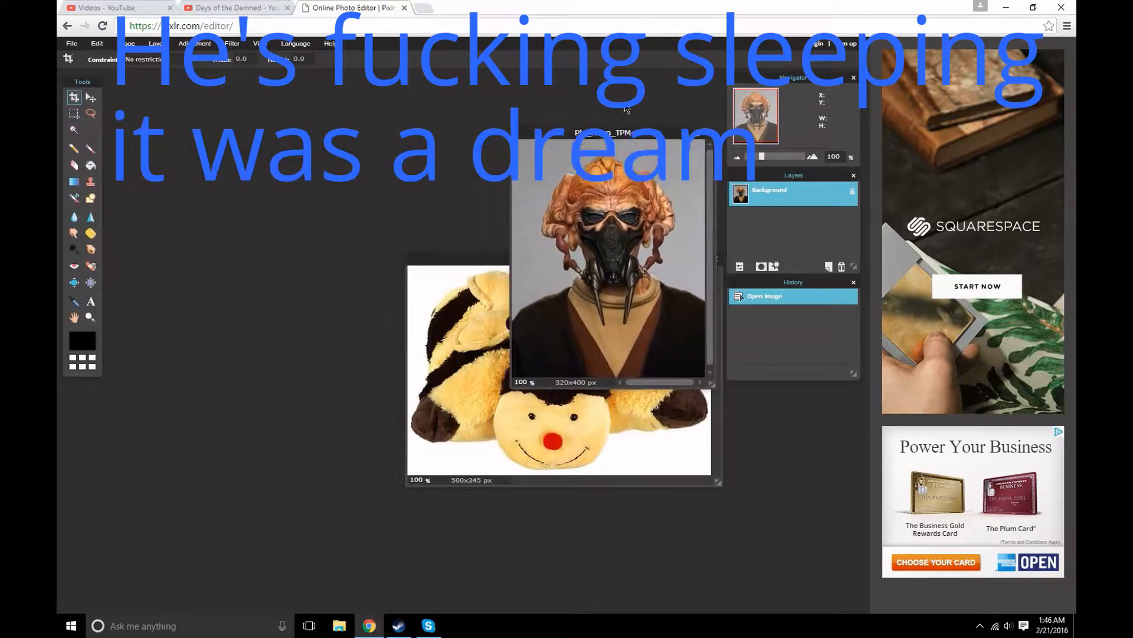
left_click_drag(600, 132, 101, 492)
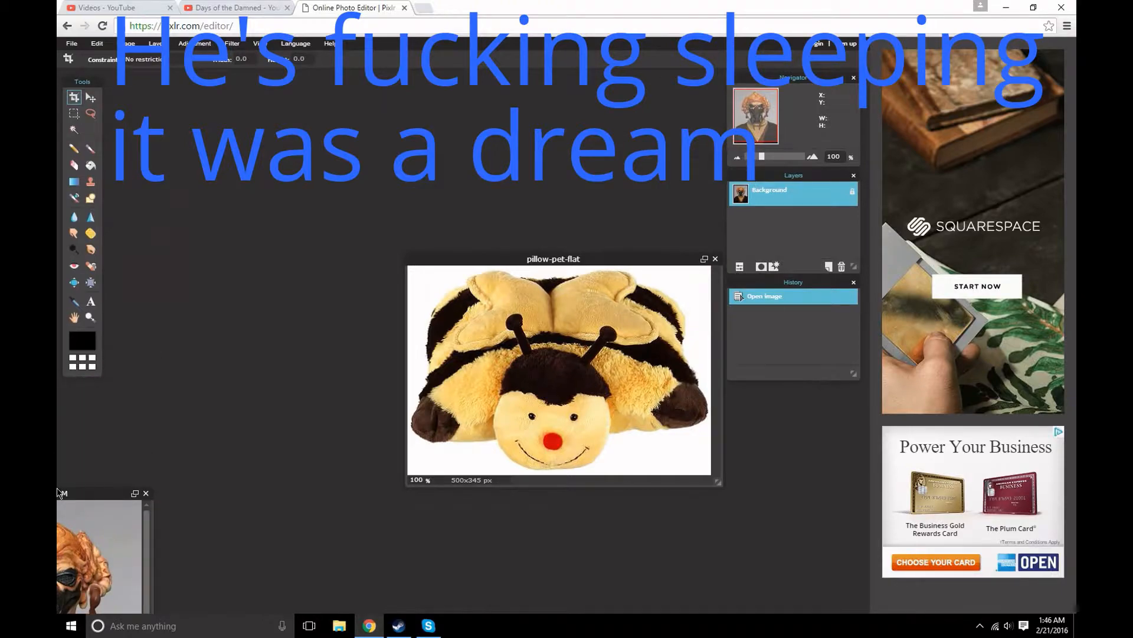